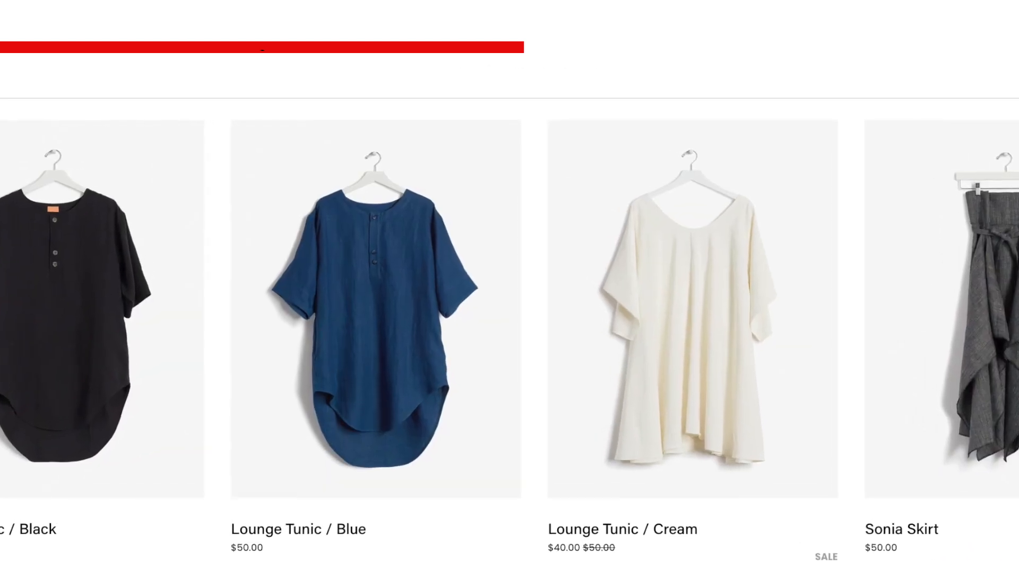
pyautogui.scroll(-3)
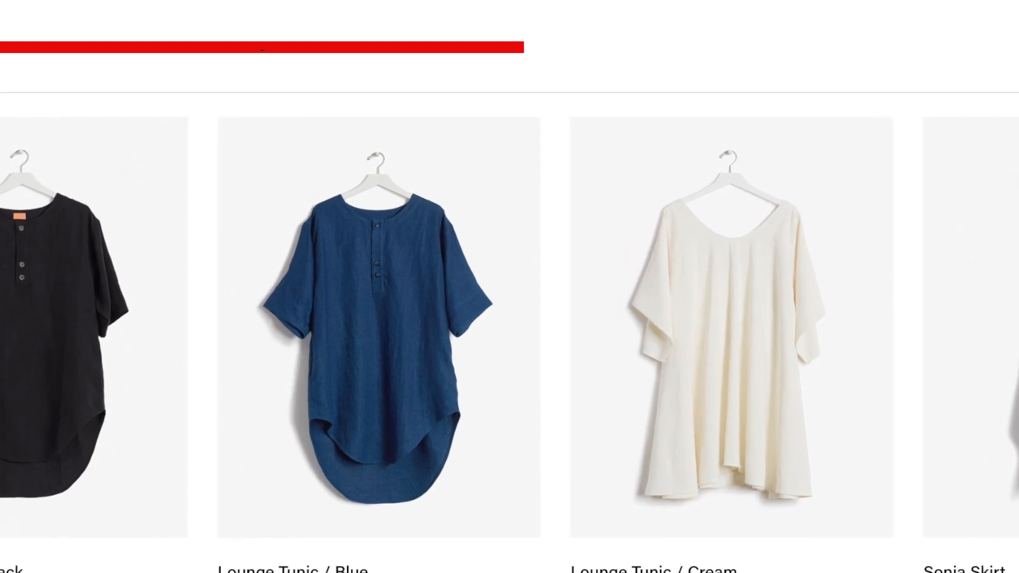